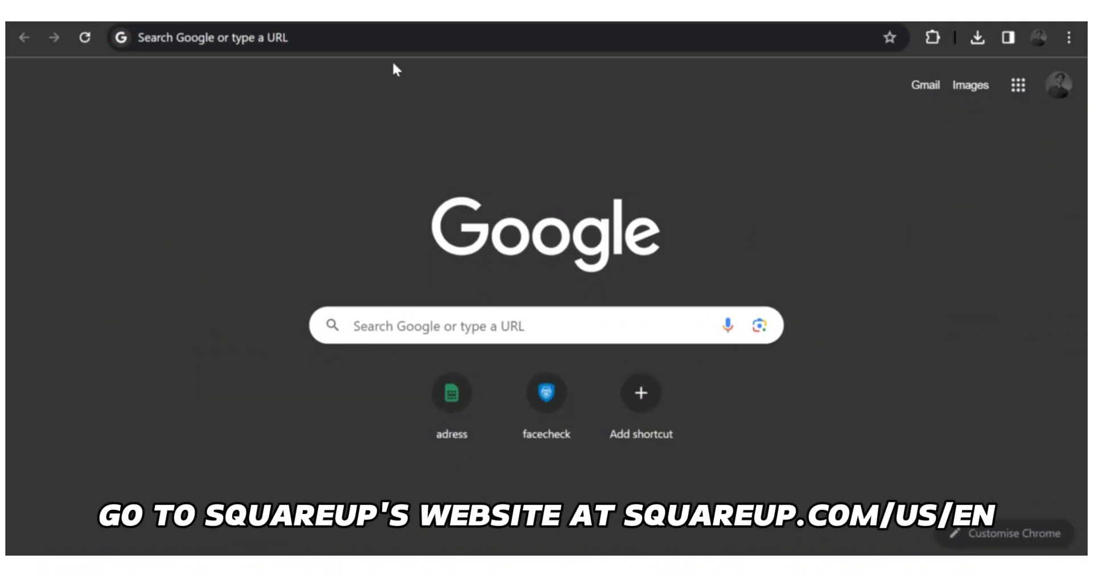
Enter the address squareup.com/us/en in Chrome's address bar.
{"action": "type", "text": "SQUAREUP.COM/US/EN"}
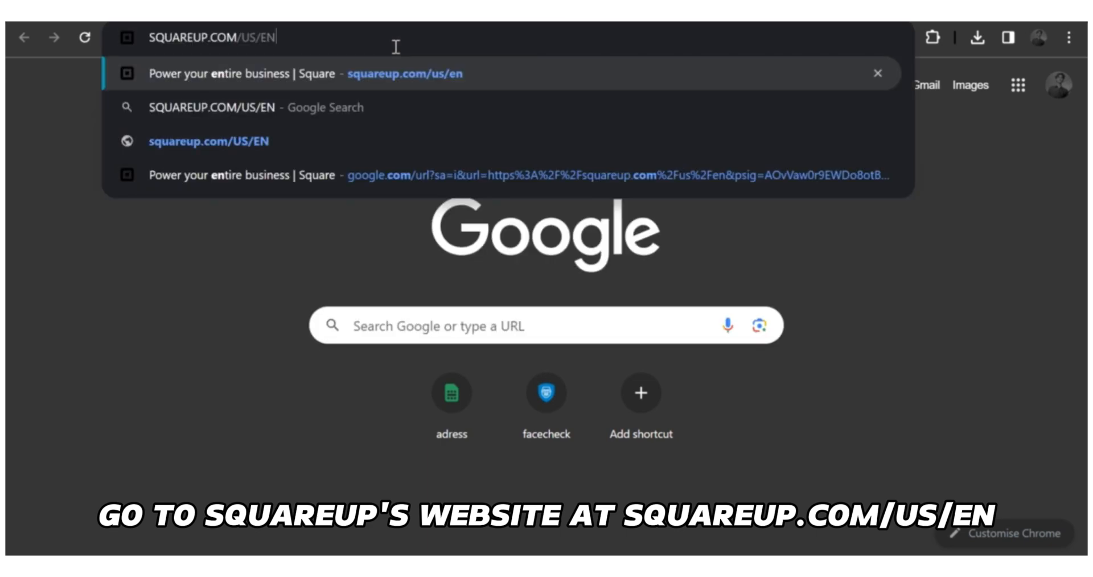
{"action": "mouse_move", "coordinate": [354, 79]}
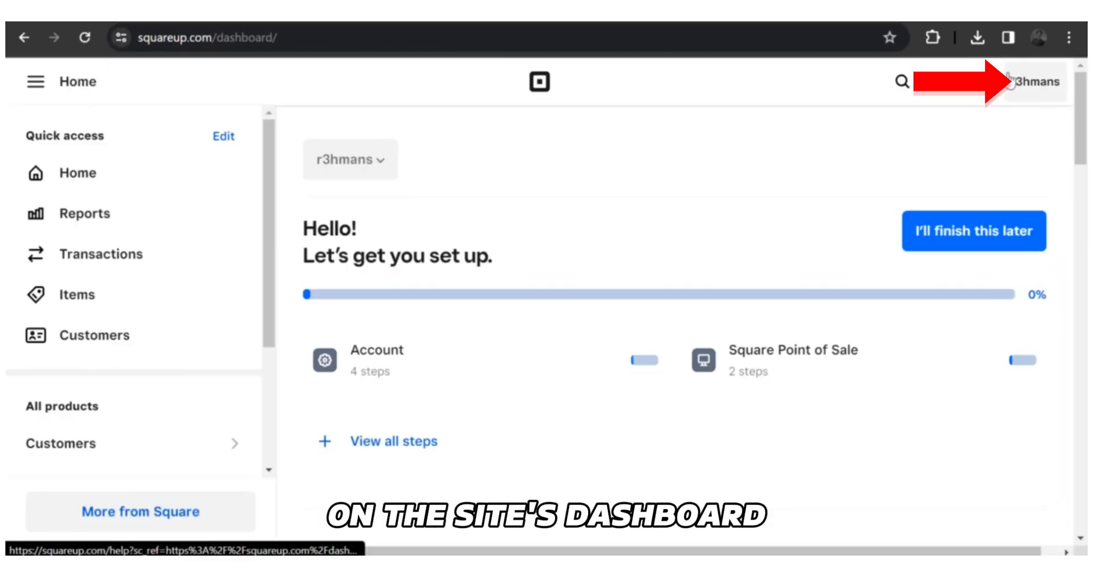
Open Account settings from the account menu and expand Business information.
{"action": "left_click", "coordinate": [1036, 81]}
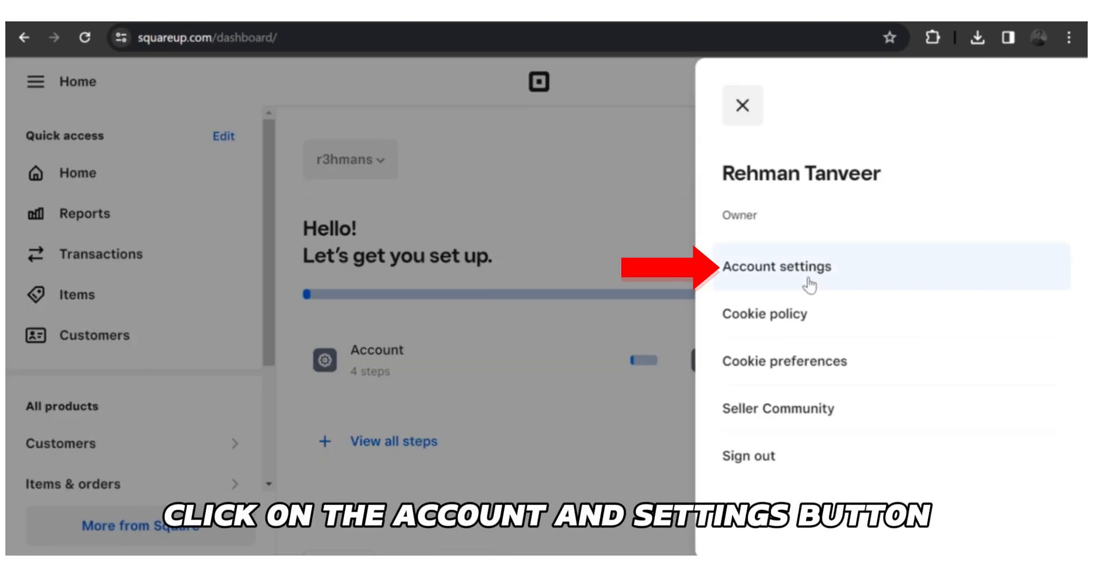
{"action": "left_click", "coordinate": [779, 267]}
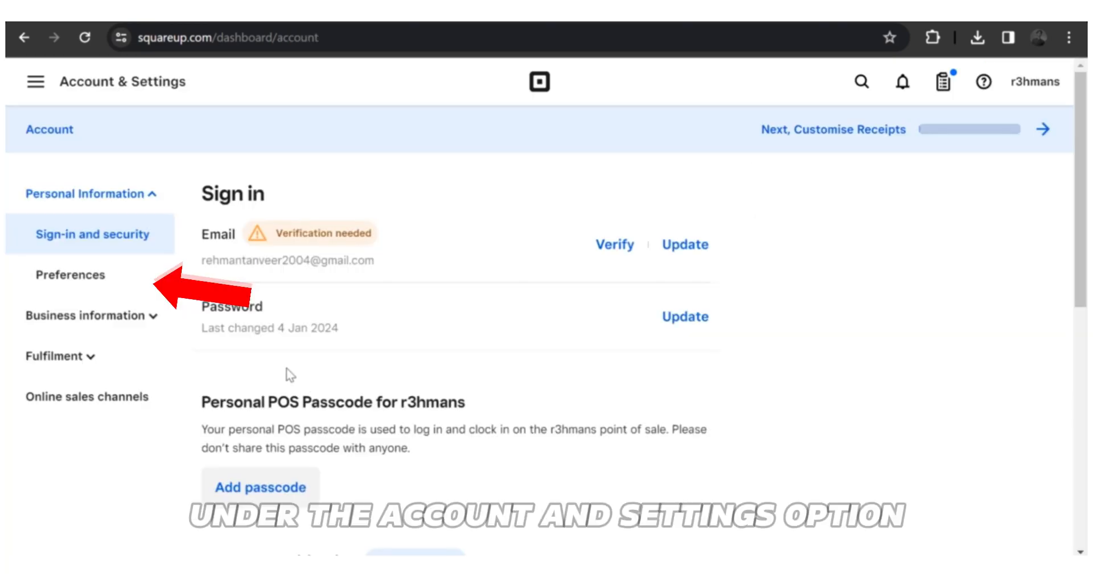
{"action": "scroll", "scroll_direction": "down", "scroll_amount": 3}
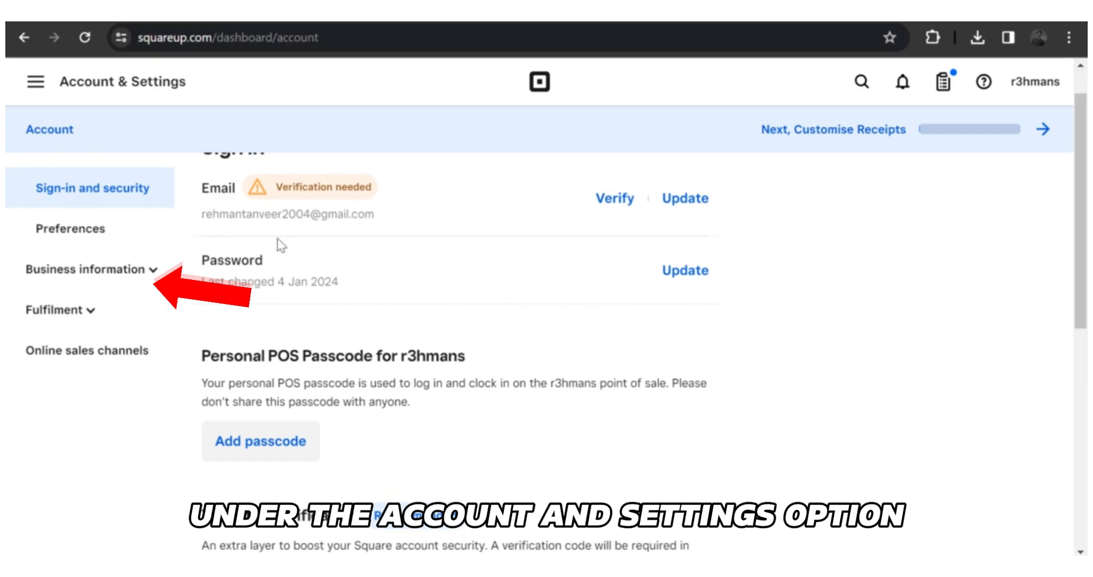
{"action": "left_click", "coordinate": [90, 269]}
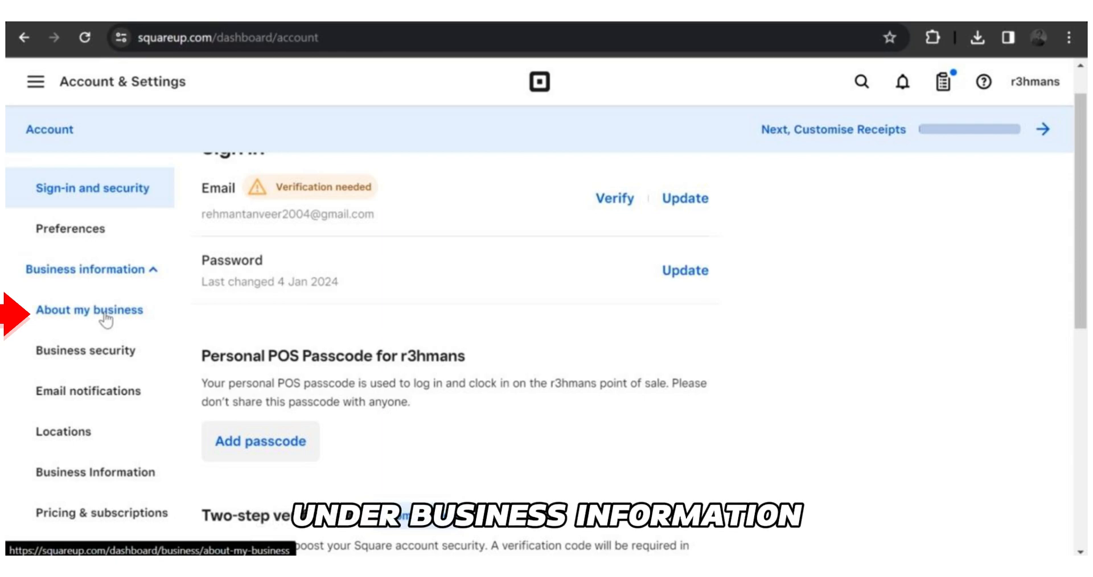
Open About my business and press Deactivate your business.
{"action": "left_click", "coordinate": [89, 311]}
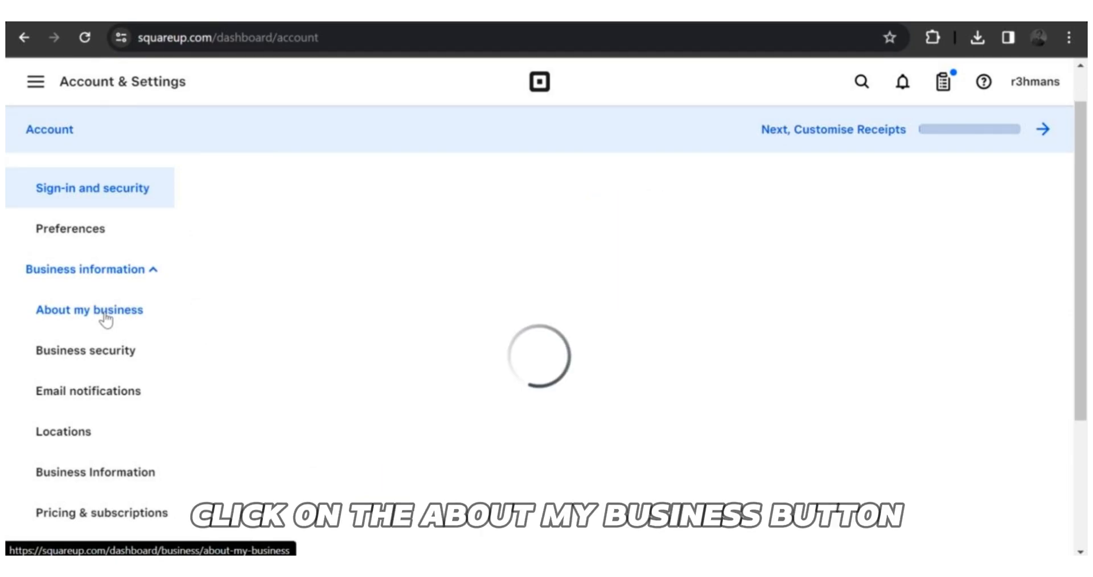
{"action": "left_click", "coordinate": [87, 310]}
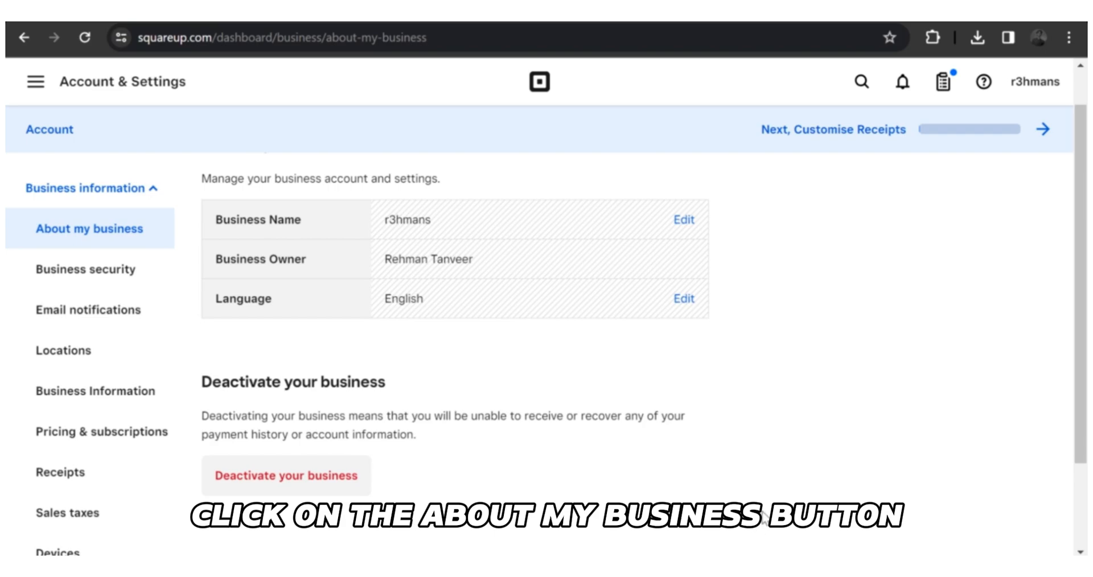
{"action": "scroll", "scroll_direction": "down", "scroll_amount": 3}
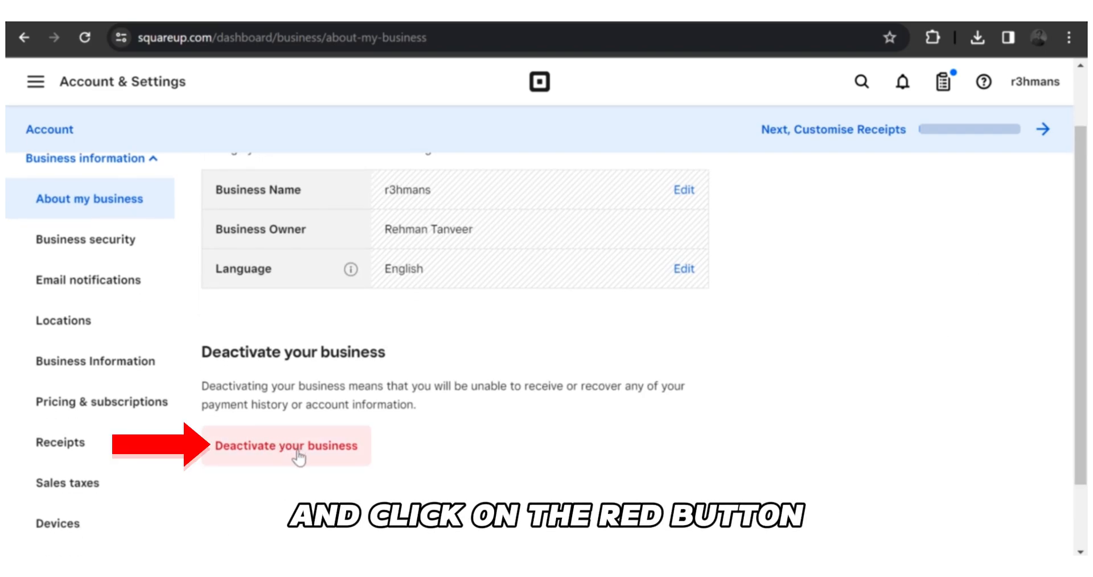
{"action": "left_click", "coordinate": [286, 447]}
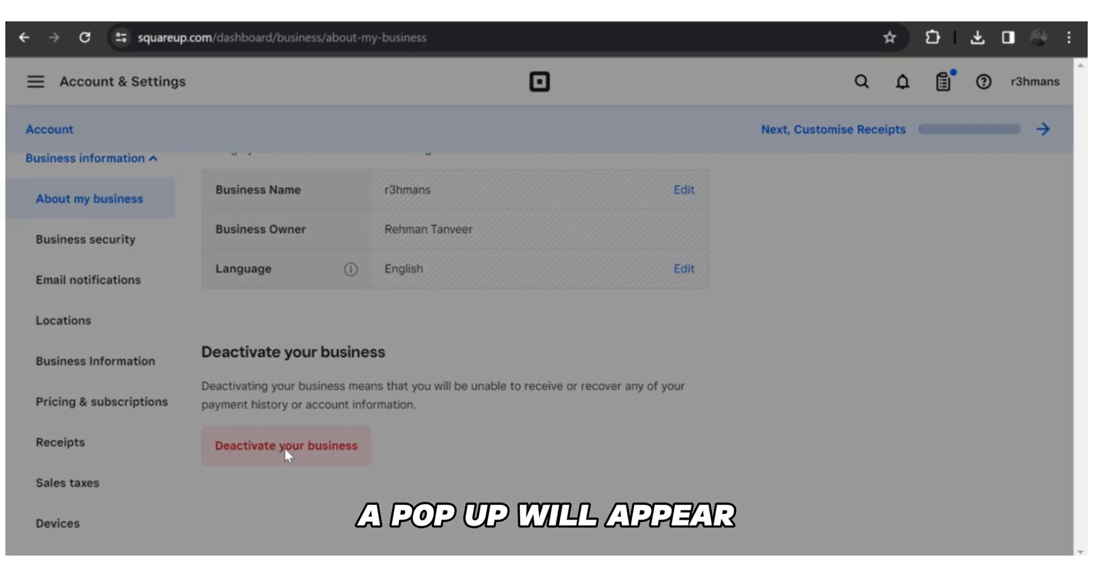
Choose 'My business is closed', continue, and focus the Account Password field.
{"action": "left_click", "coordinate": [285, 446]}
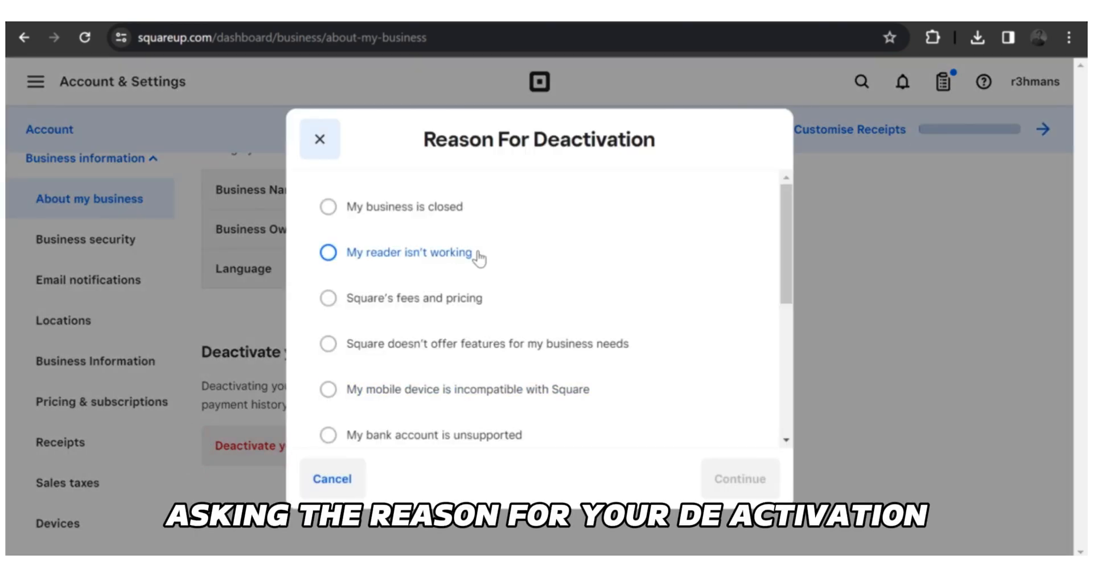
{"action": "left_click", "coordinate": [328, 206]}
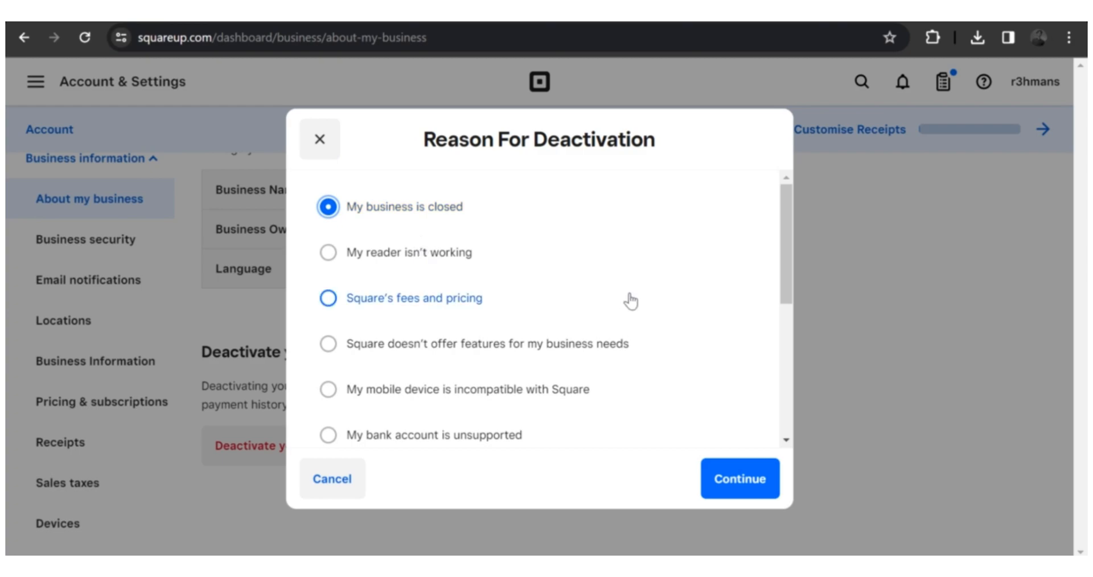
{"action": "scroll", "scroll_direction": "down", "scroll_amount": 3}
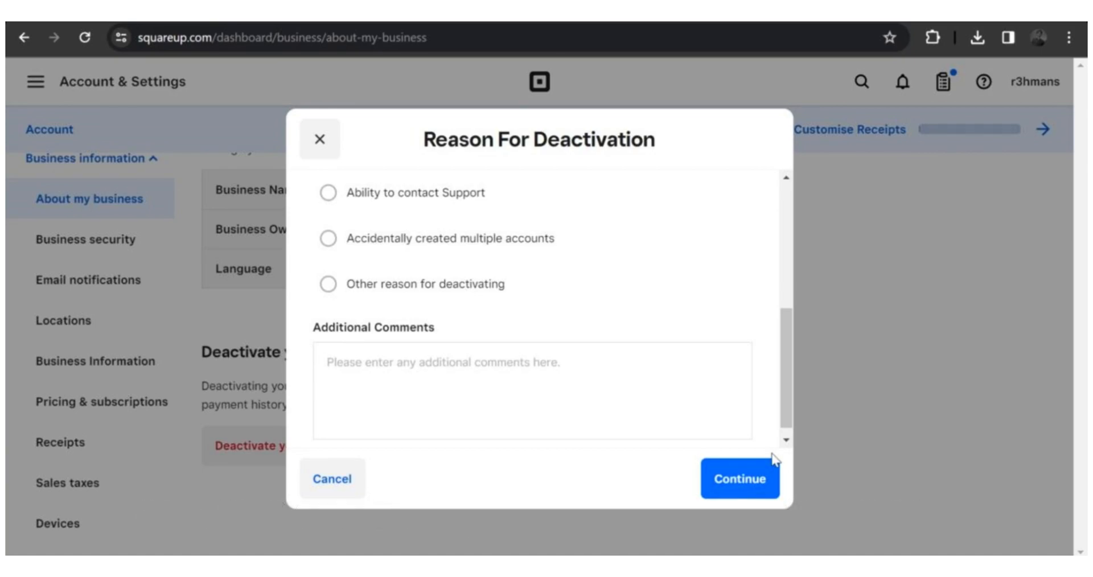
{"action": "left_click", "coordinate": [739, 478]}
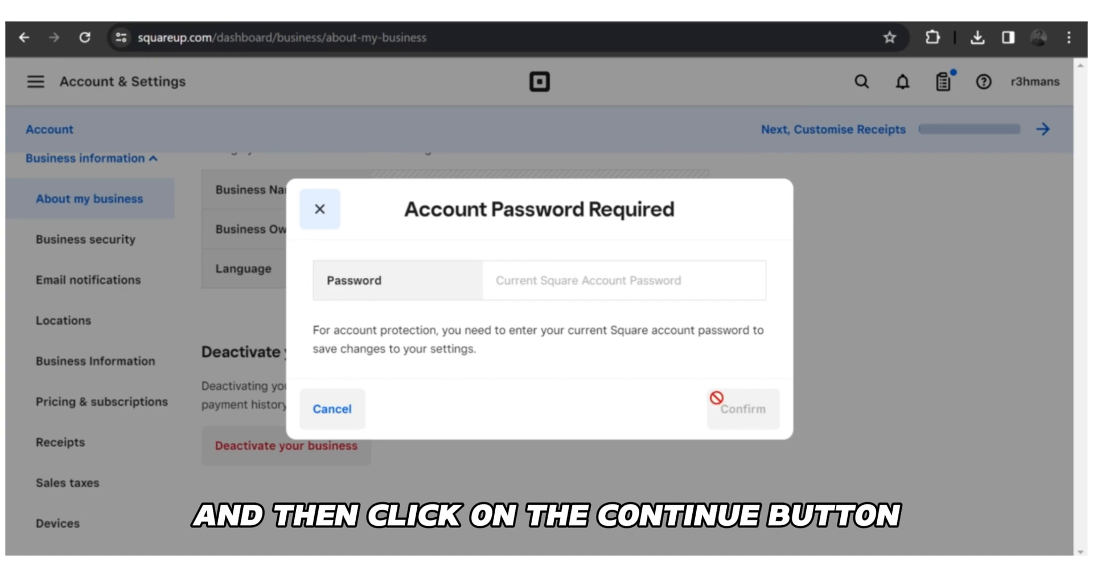
{"action": "left_click", "coordinate": [624, 281]}
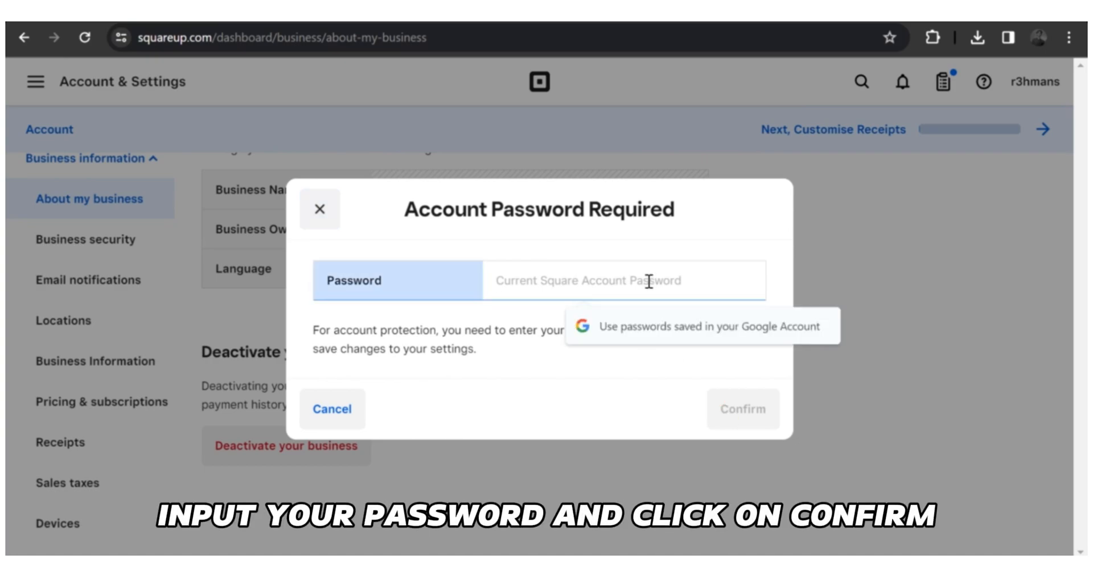